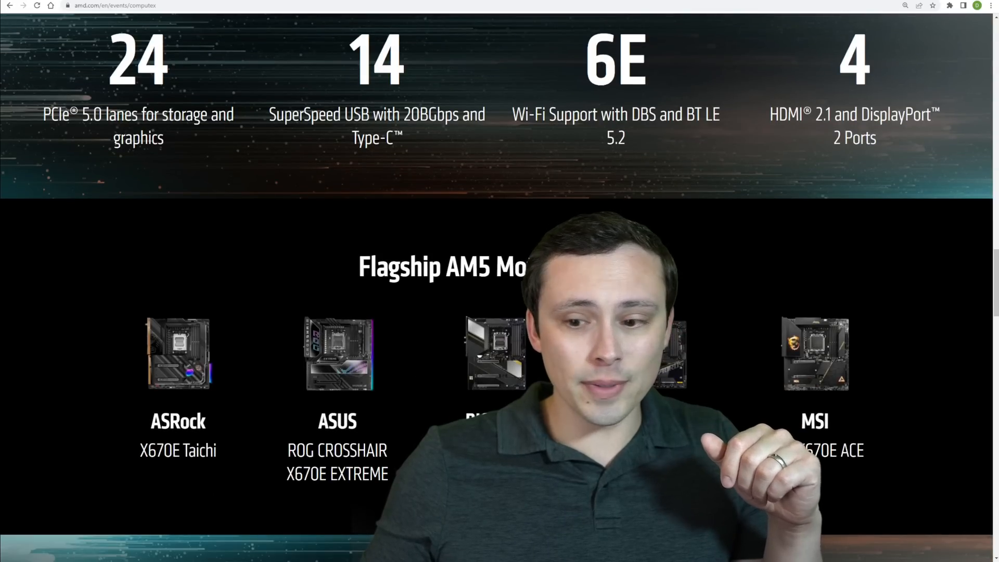
Step: Scroll past the AM5 I/O and flagship motherboards to the PCIe 5.0 Ecosystem banner, selecting a line along the way
scroll("down", 3)
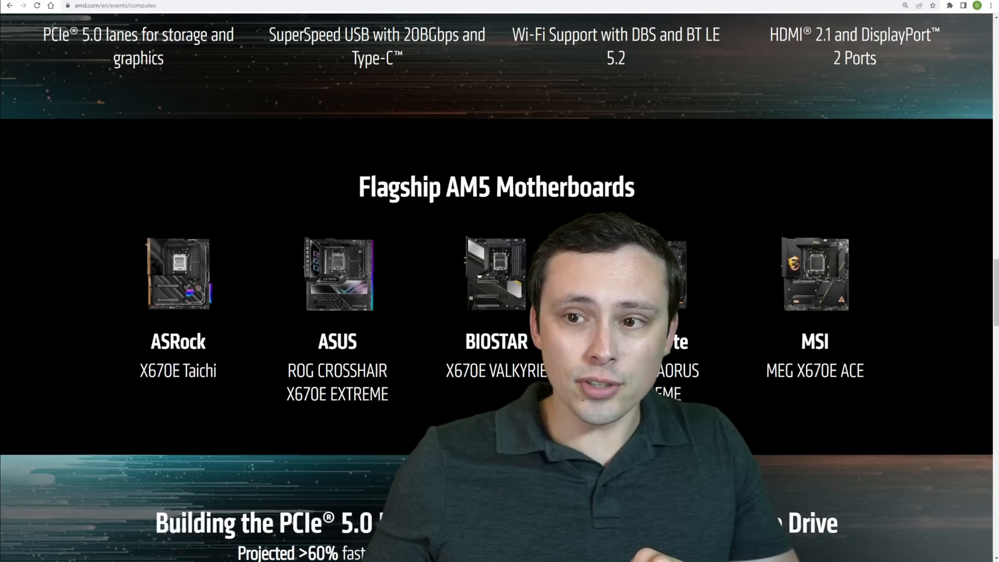
scroll("up", 3)
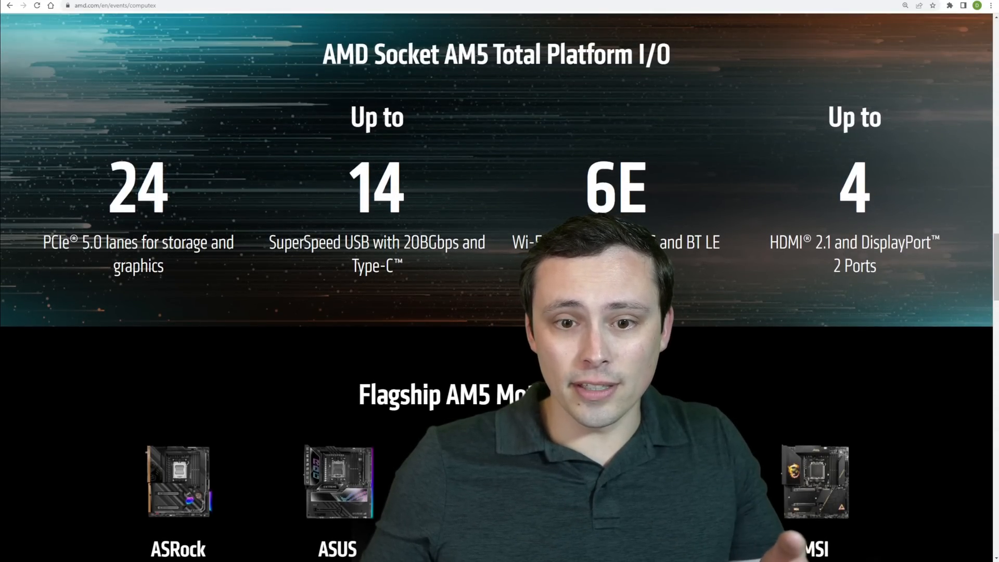
scroll("down", 3)
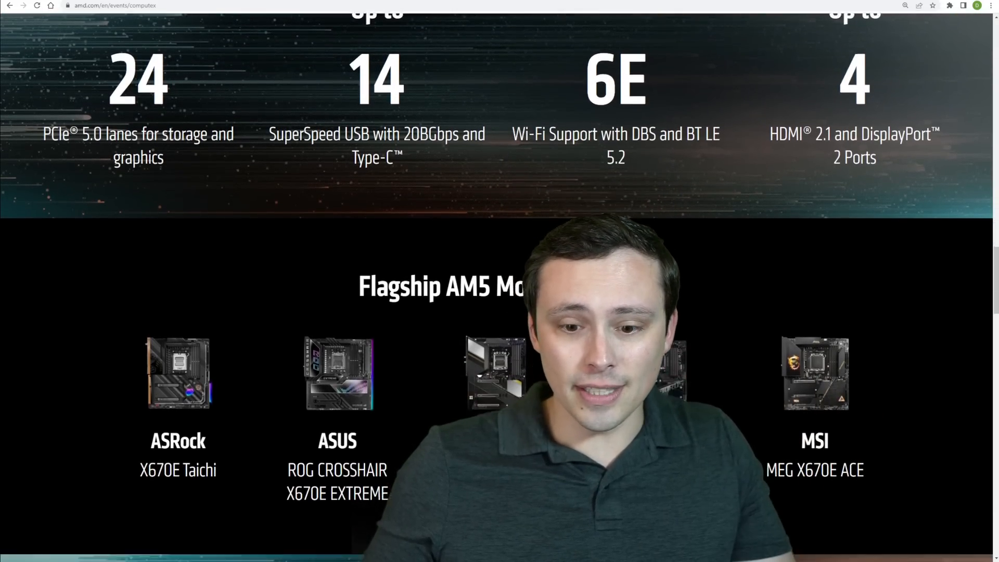
scroll("down", 3)
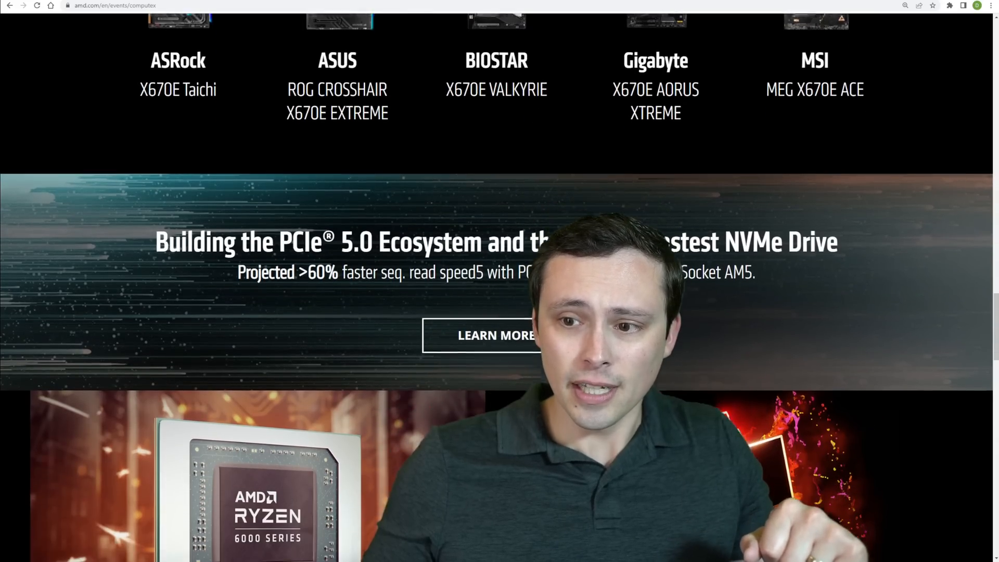
scroll("down", 3)
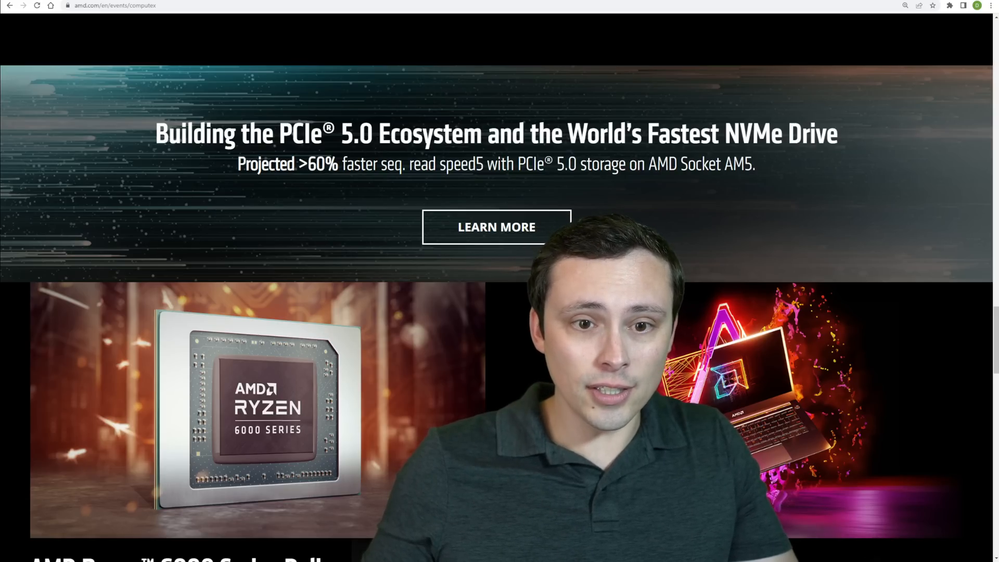
left_click_drag(237, 164, 408, 164)
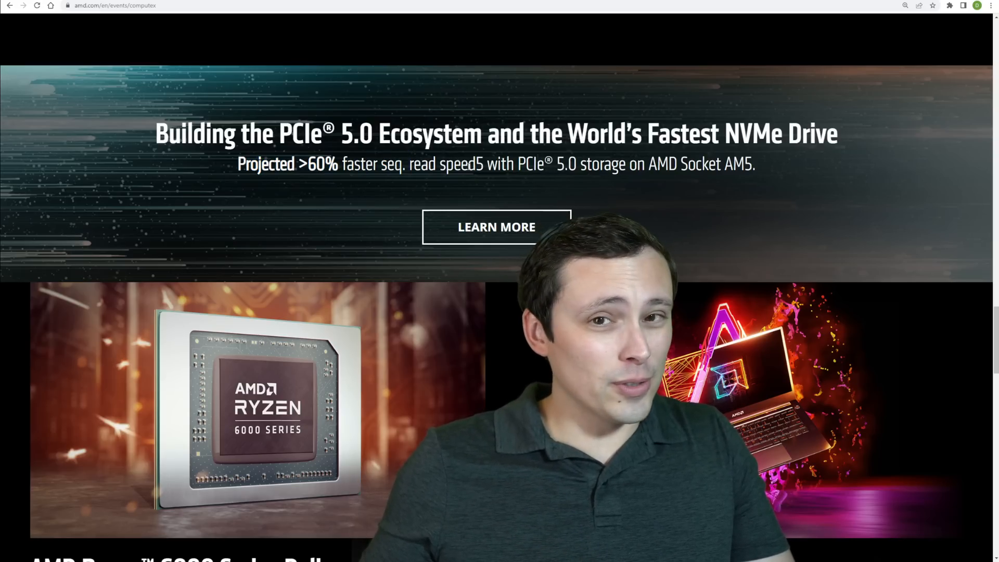
scroll("down", 3)
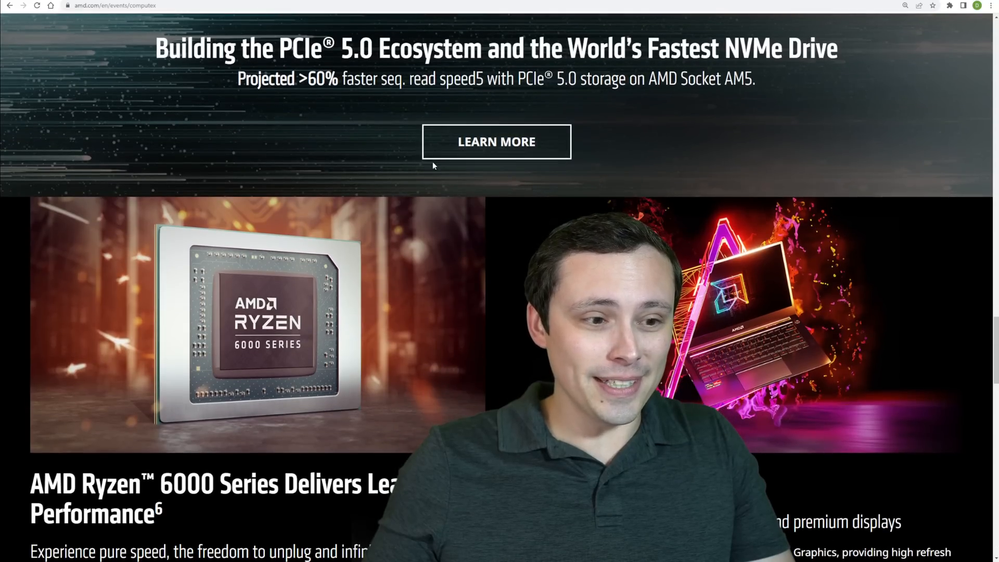
Step: Scroll down to the Ryzen 6000 Series and AMD Advantage Laptops text with SmartAccess Storage below
scroll("down", 3)
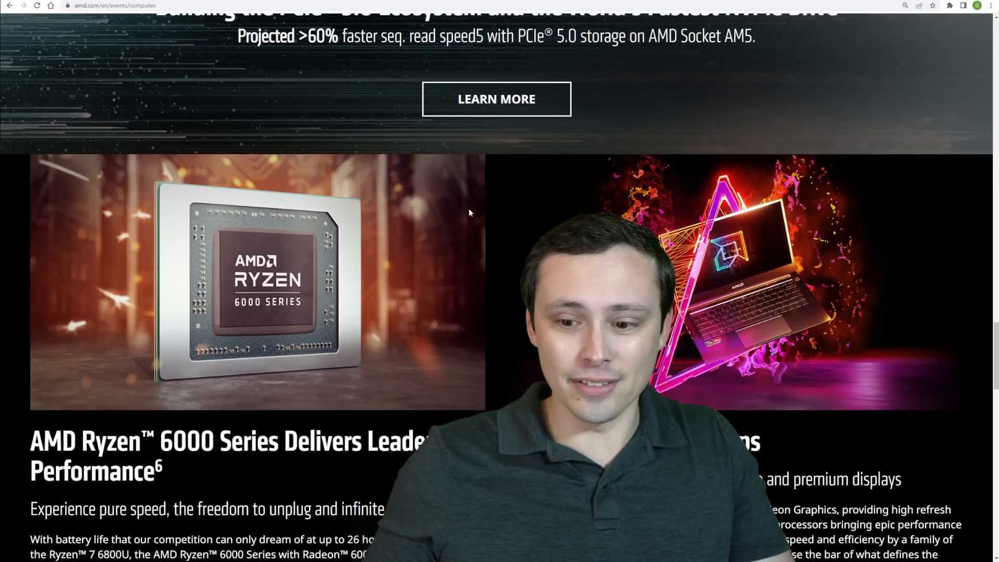
scroll("down", 3)
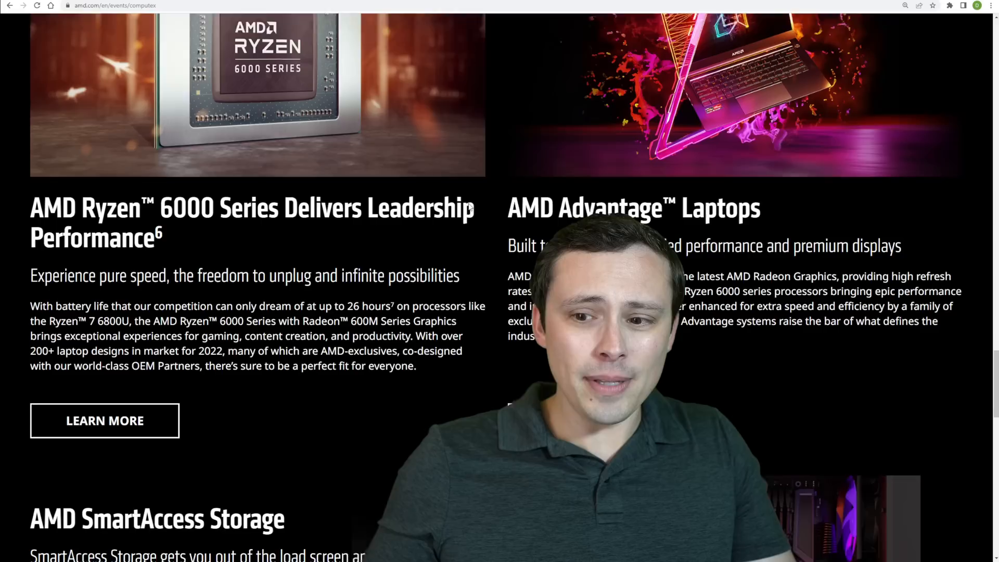
scroll("down", 3)
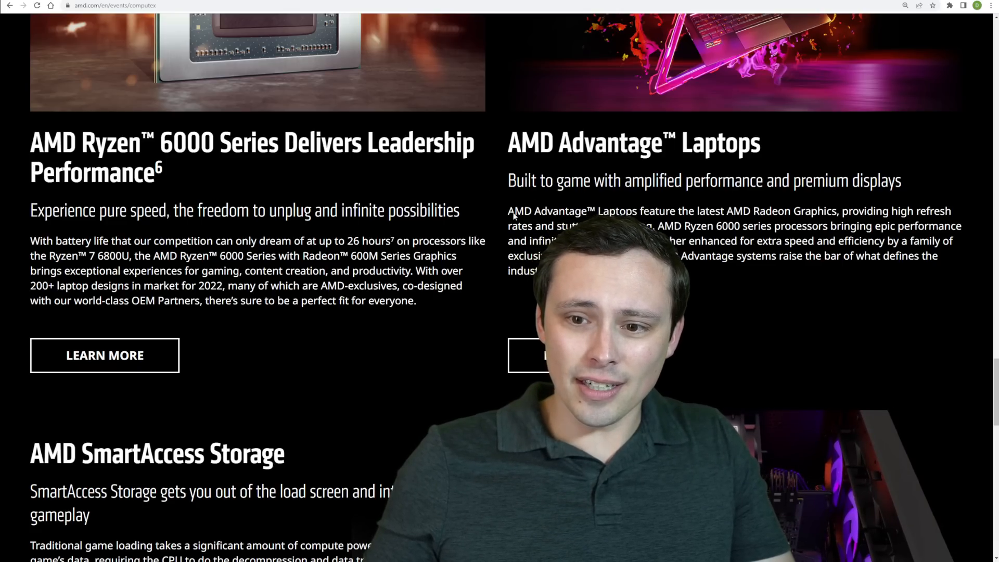
scroll("down", 3)
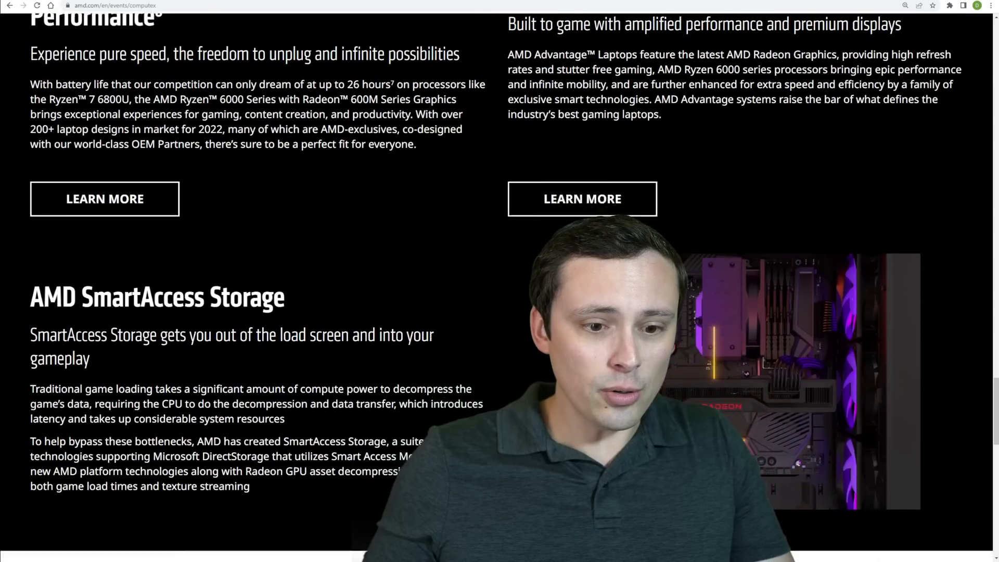
Step: Read the AMD SmartAccess Storage section, highlighting several passages, before moving to the wccftech Ryzen 7000 article
scroll("down", 3)
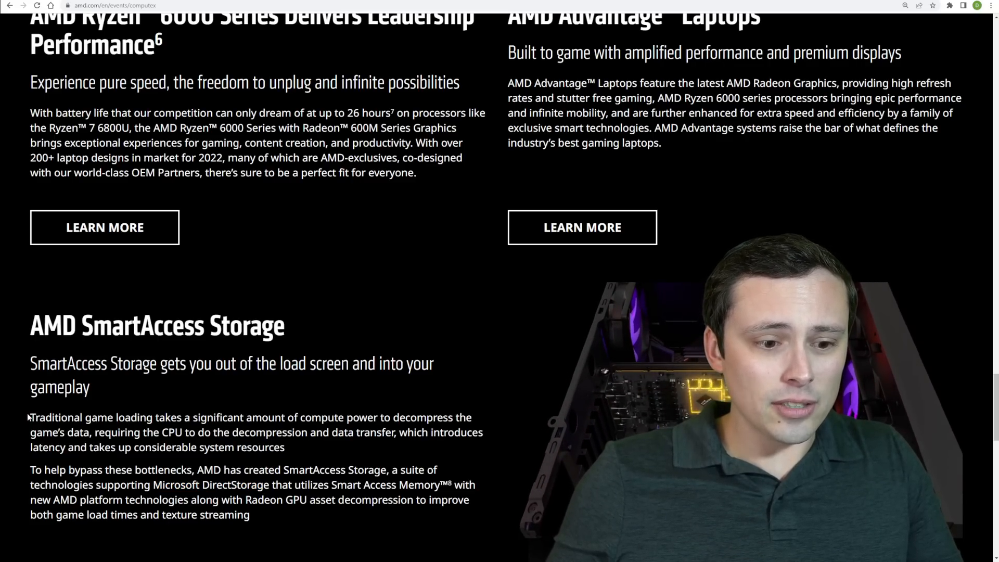
left_click_drag(30, 417, 300, 431)
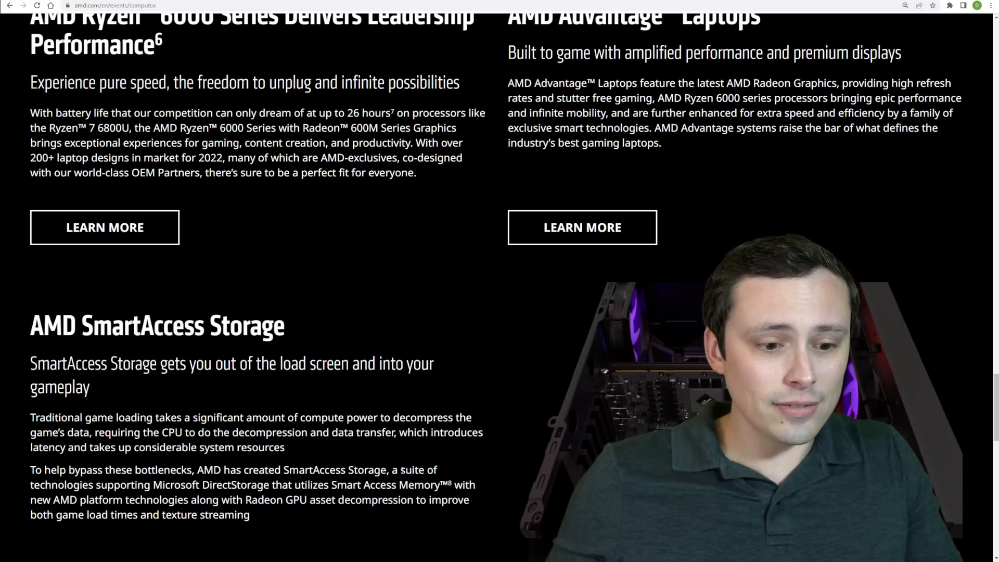
left_click_drag(402, 469, 93, 484)
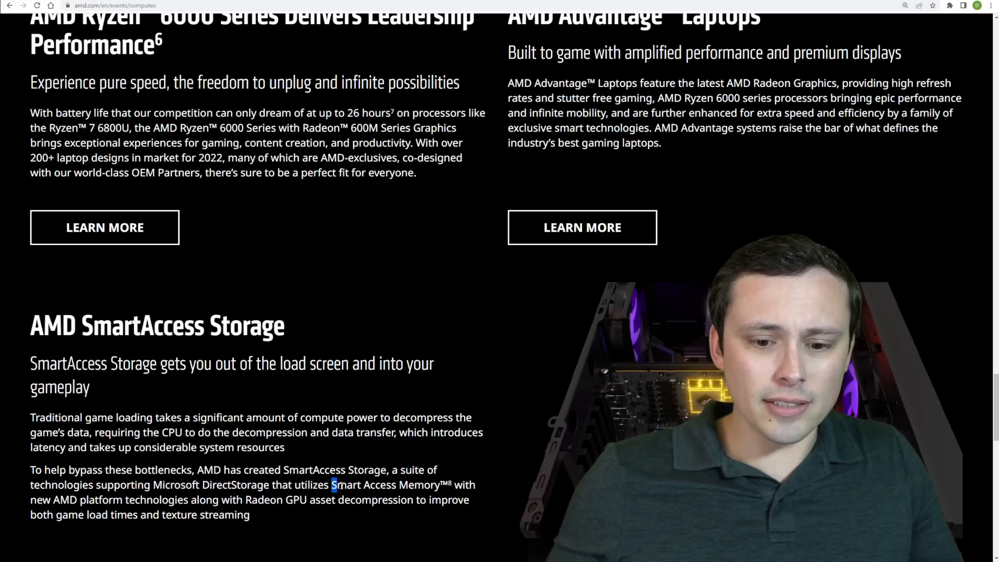
left_click_drag(331, 484, 449, 483)
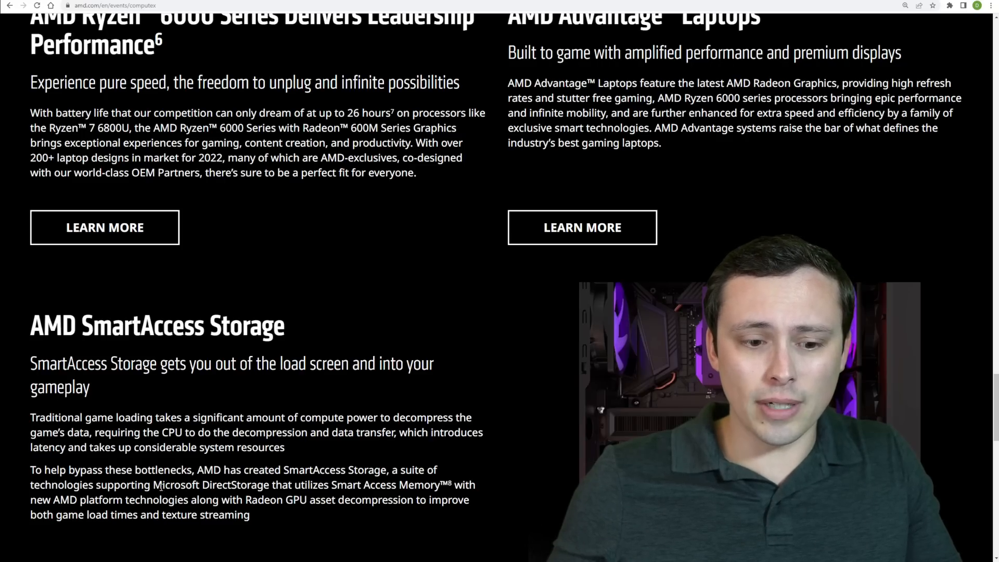
left_click_drag(162, 483, 269, 484)
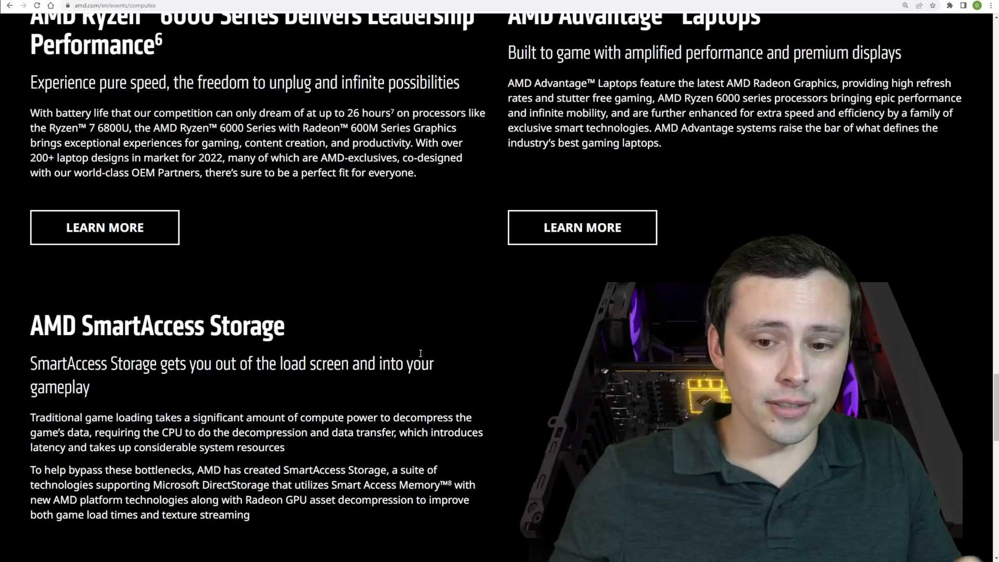
scroll("down", 3)
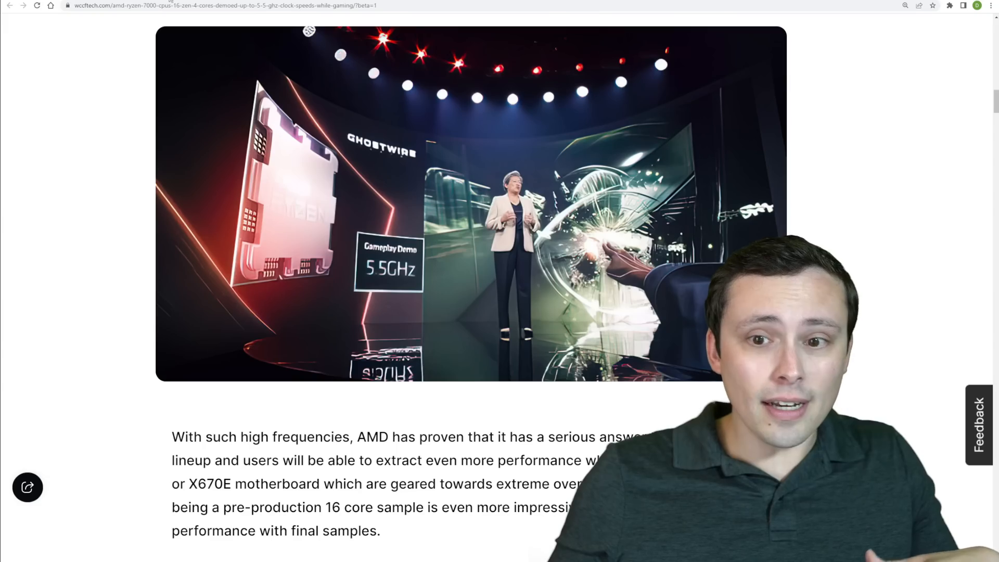
Step: Review the headline, highlighting the 31% faster content creation claim and clearing it
scroll("up", 3)
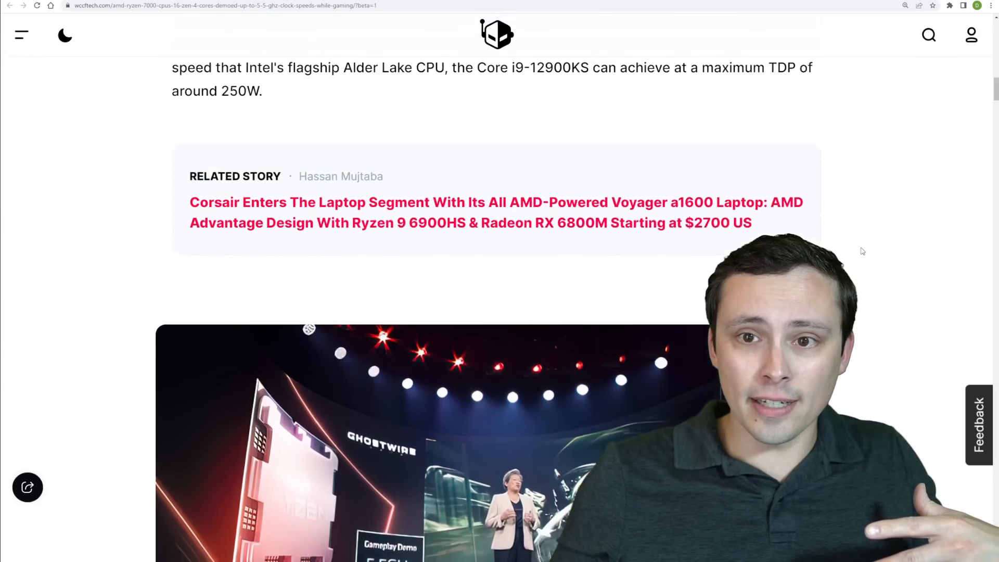
scroll("up", 3)
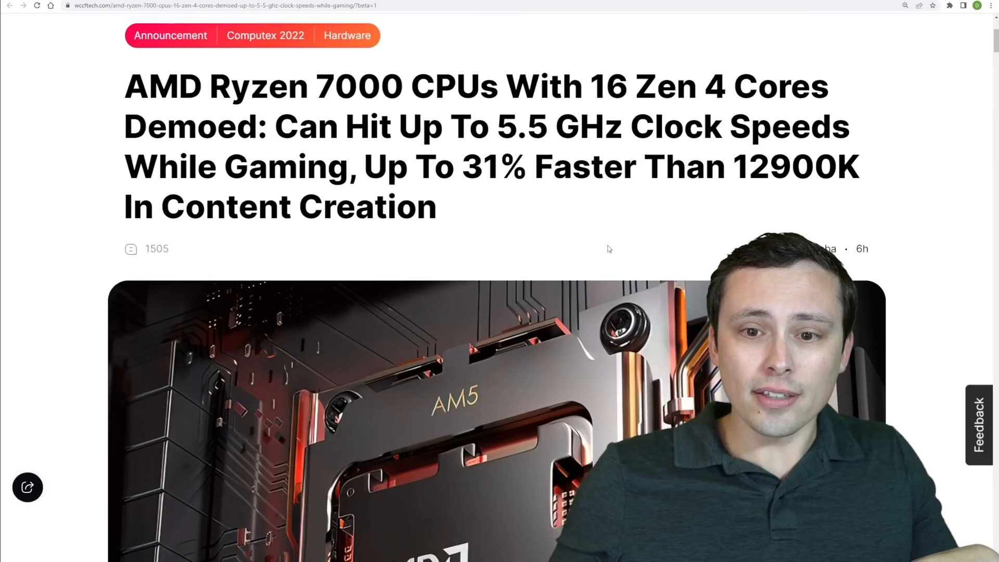
left_click_drag(461, 167, 437, 207)
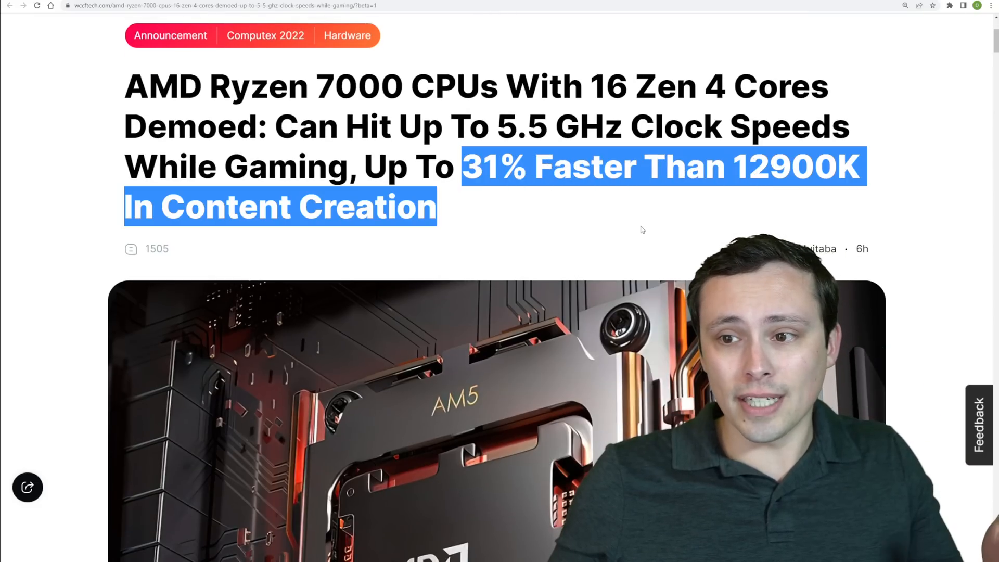
left_click(939, 193)
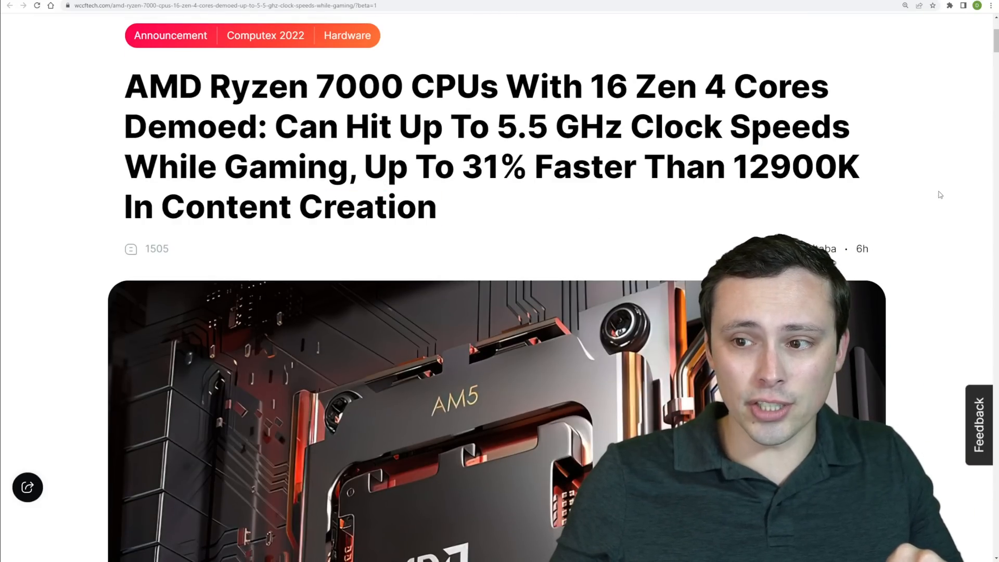
Step: Scroll to the Ryzen 7000 Blender timelapsed demo image and enlarge it
scroll("down", 3)
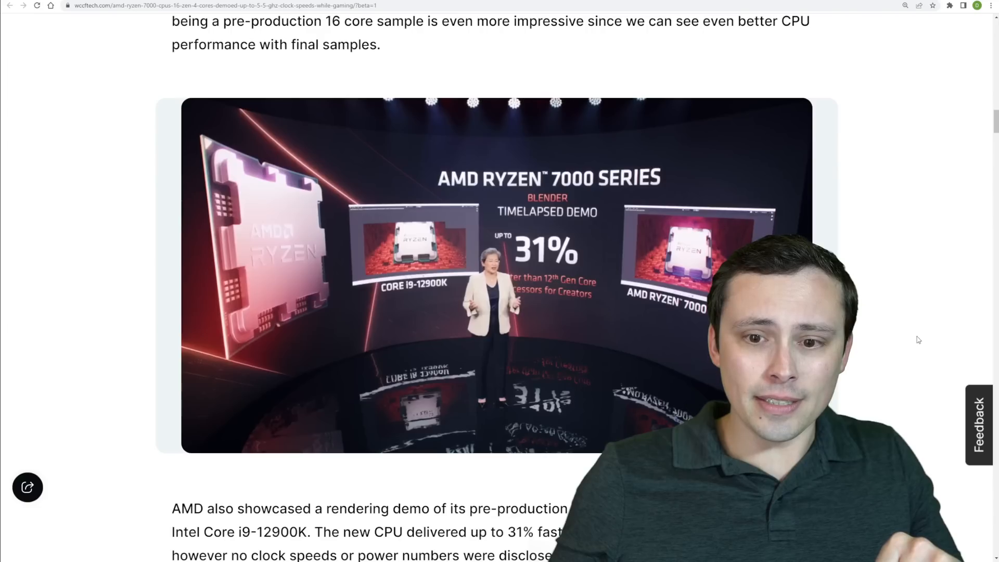
scroll("down", 3)
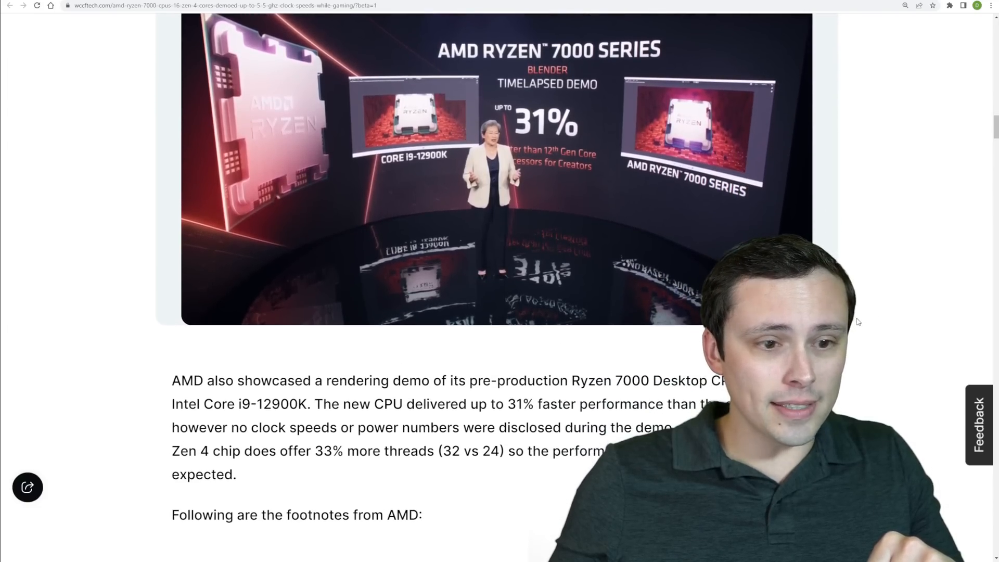
left_click(495, 156)
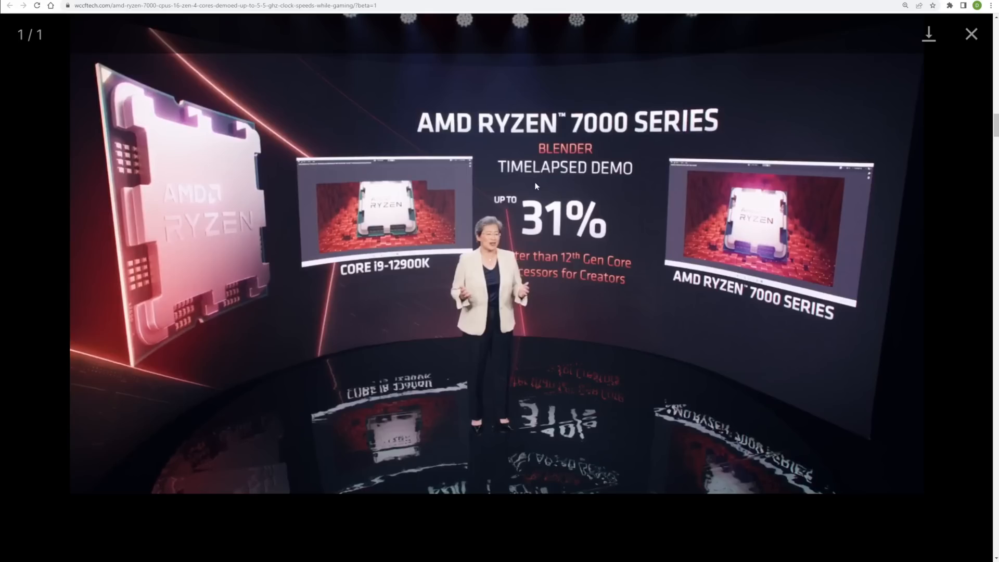
mouse_move(402, 273)
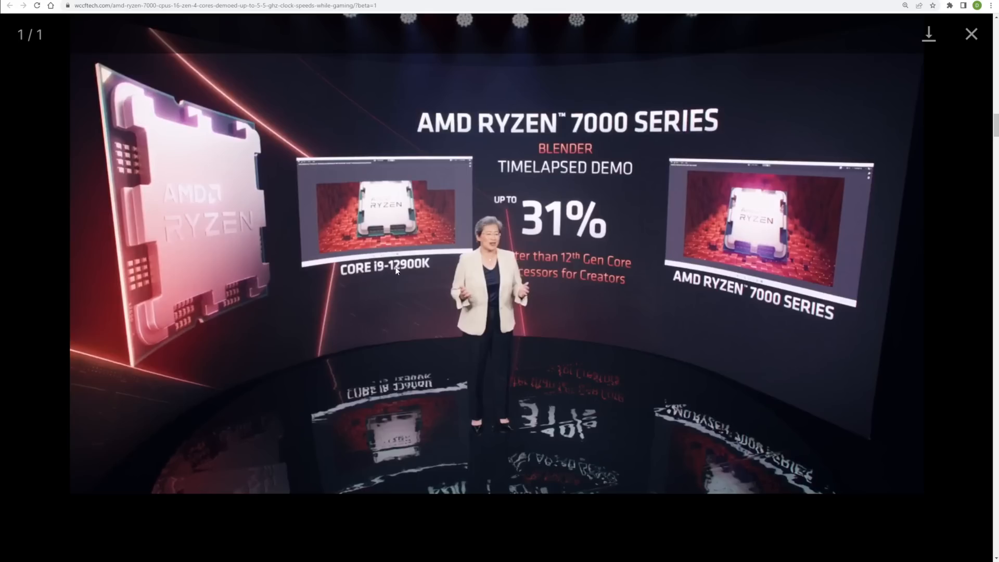
mouse_move(346, 263)
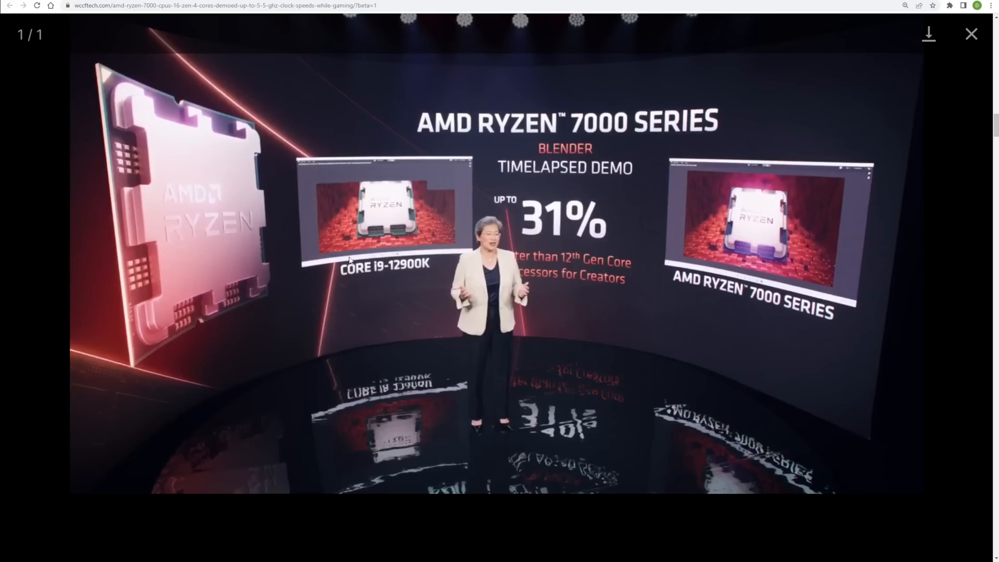
mouse_move(670, 238)
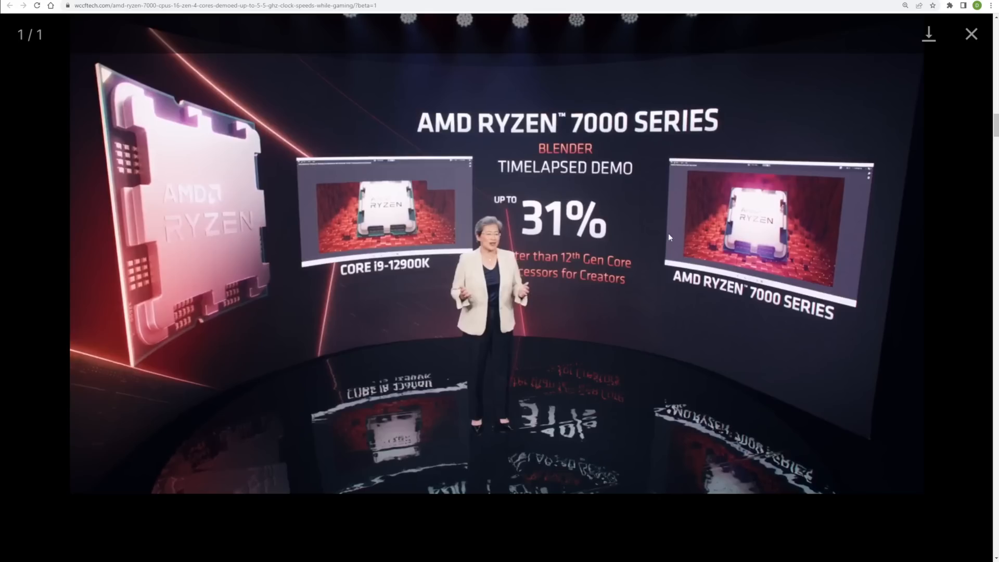
mouse_move(700, 227)
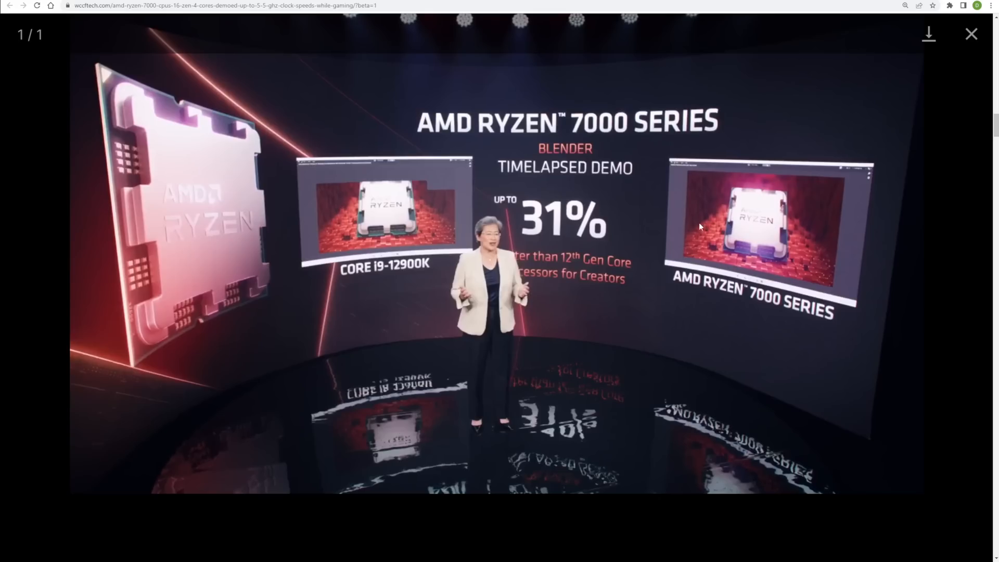
mouse_move(697, 250)
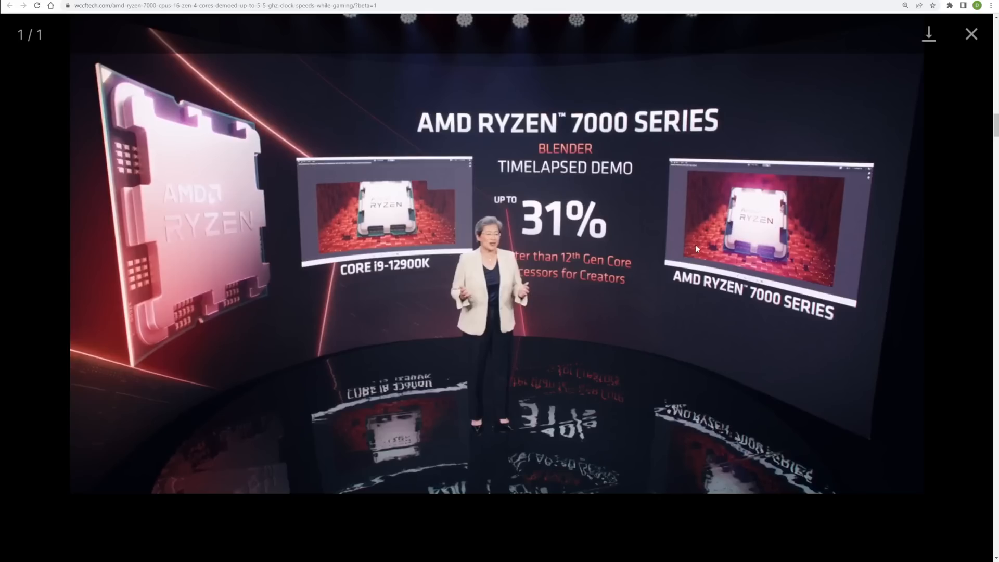
mouse_move(684, 268)
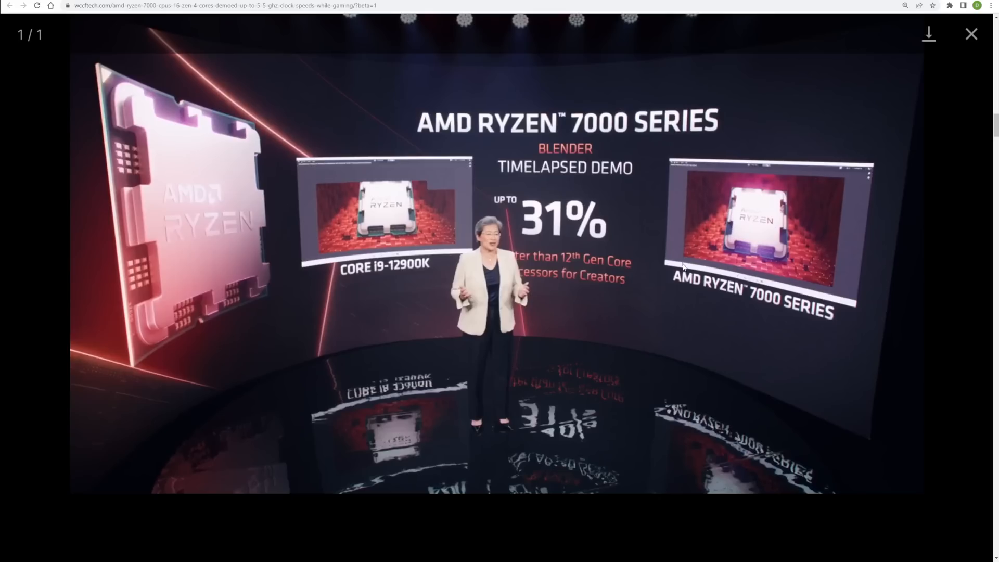
mouse_move(692, 187)
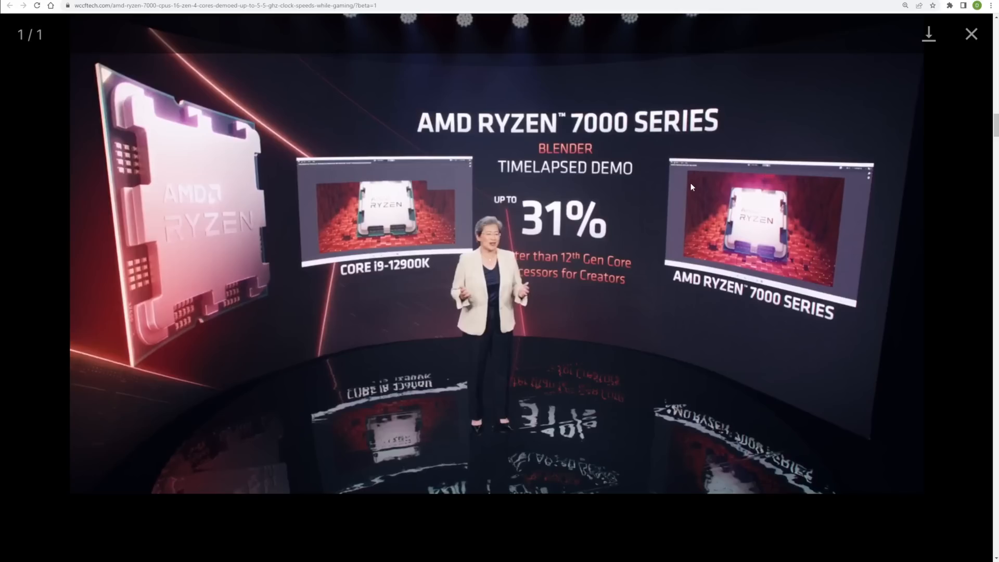
mouse_move(814, 275)
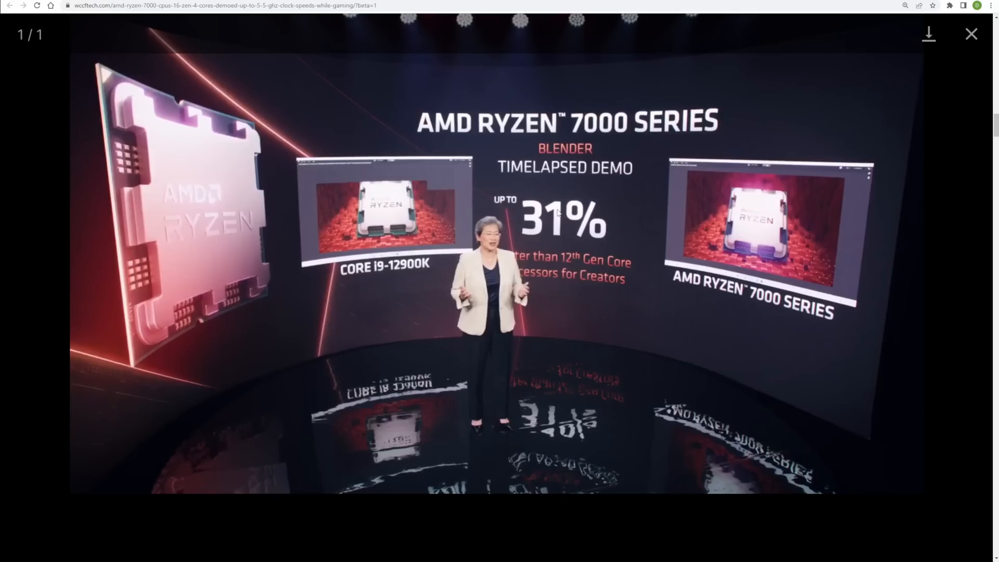
mouse_move(568, 179)
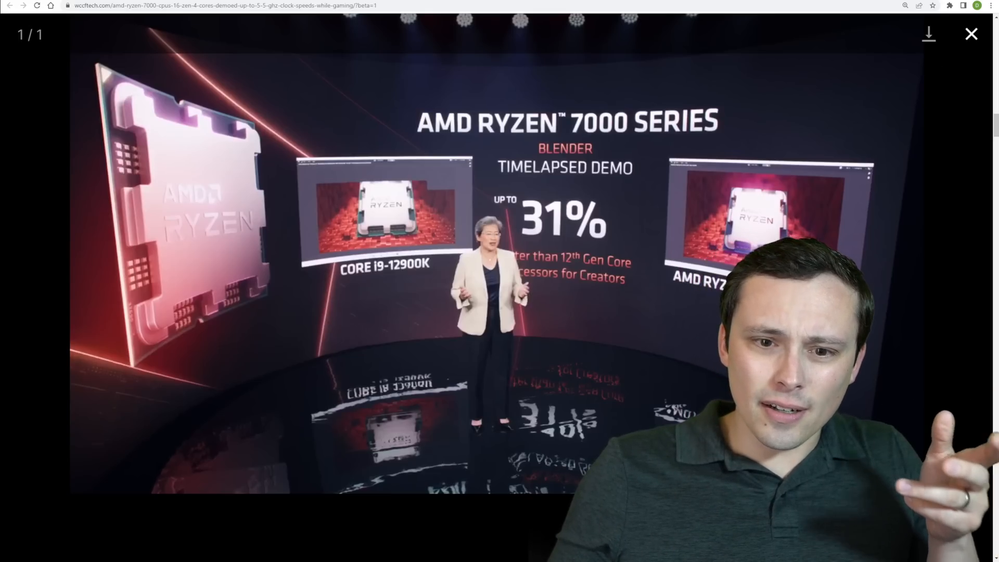
Step: Close the enlarged Blender demo image to return to the rendering demo paragraph
left_click(971, 34)
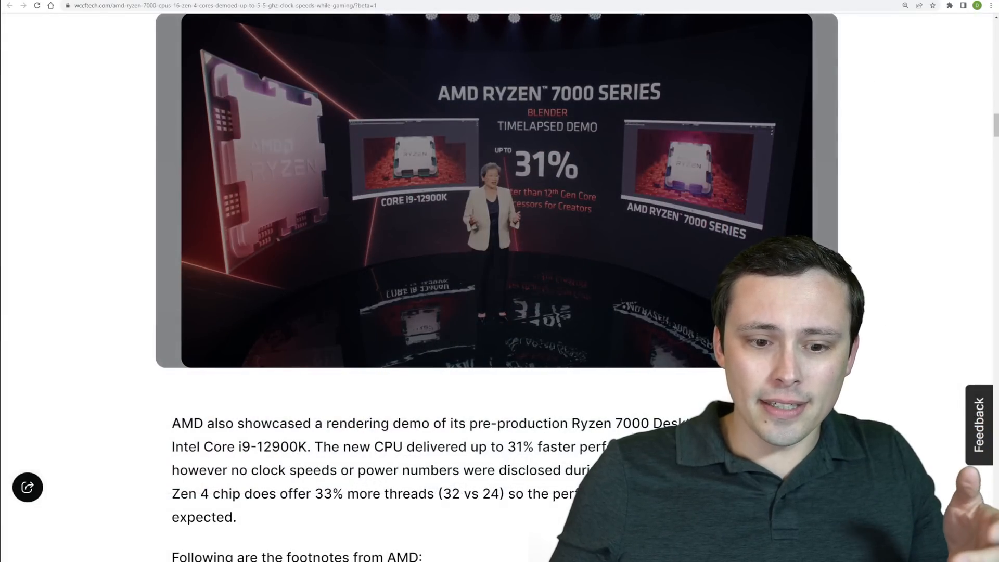
scroll("down", 3)
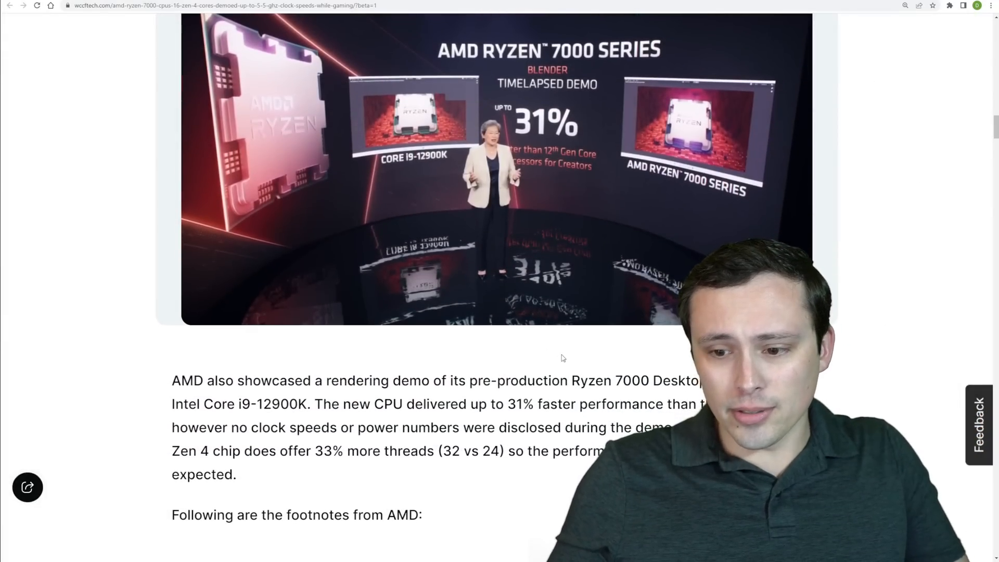
scroll("down", 3)
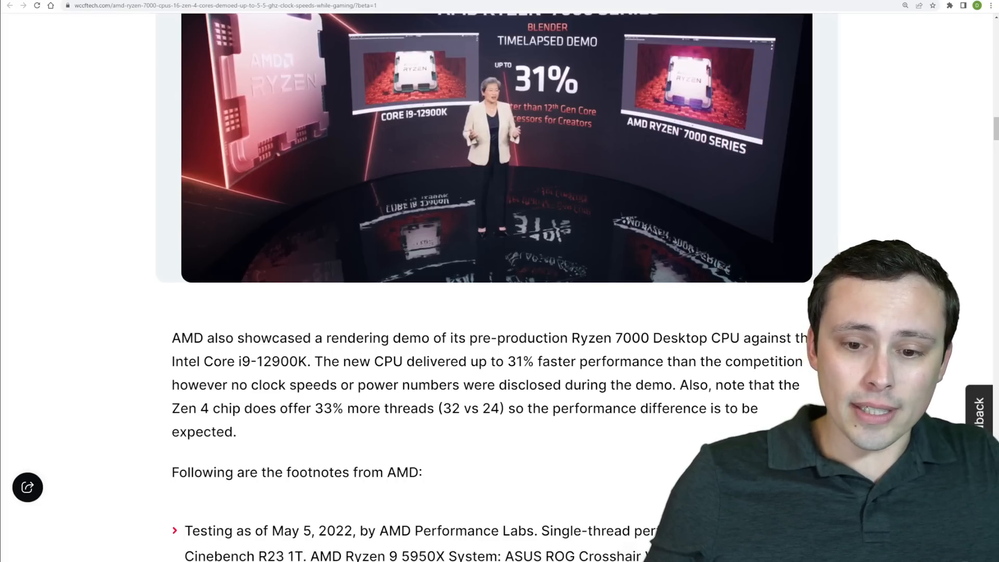
double_click(447, 408)
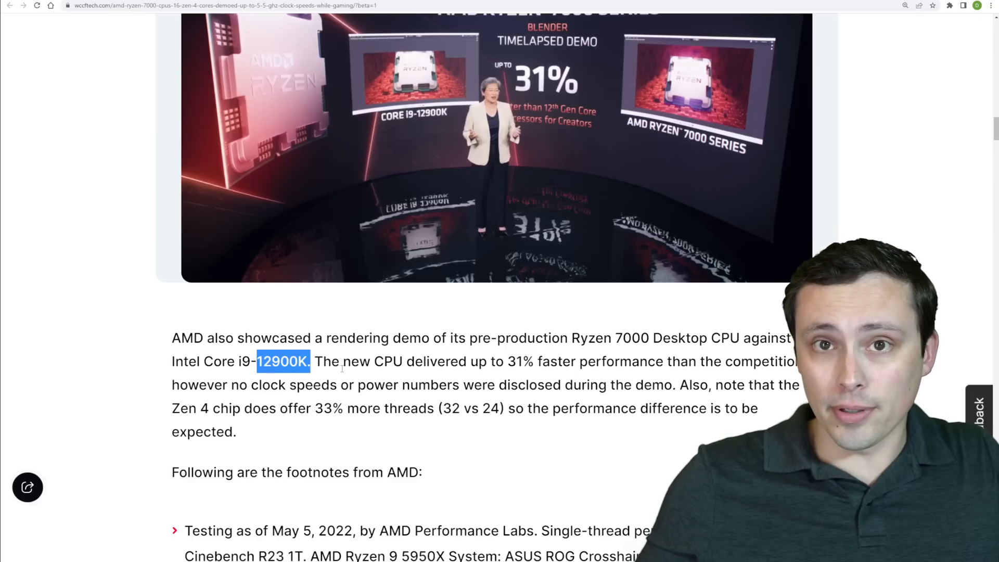
left_click_drag(534, 408, 238, 431)
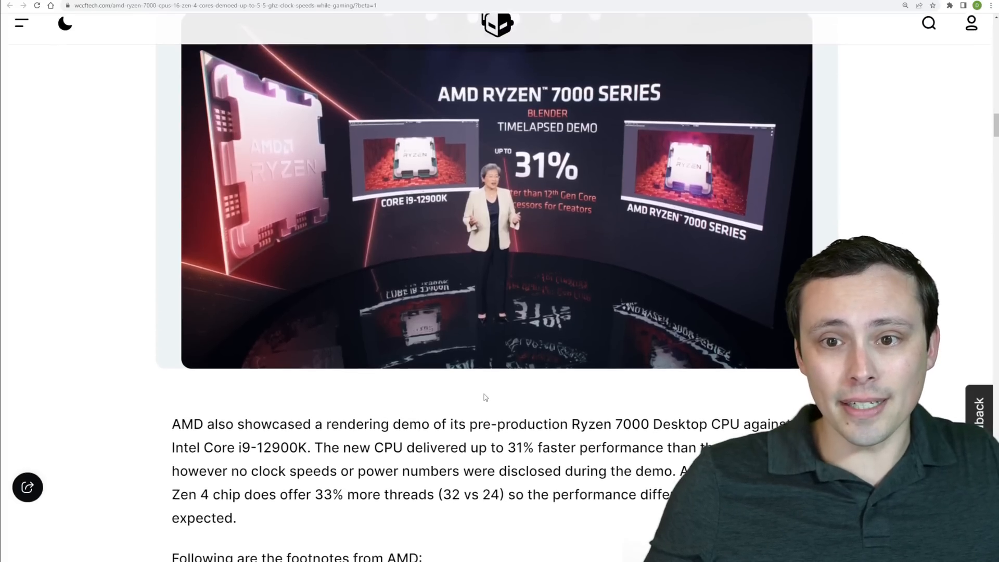
scroll("up", 3)
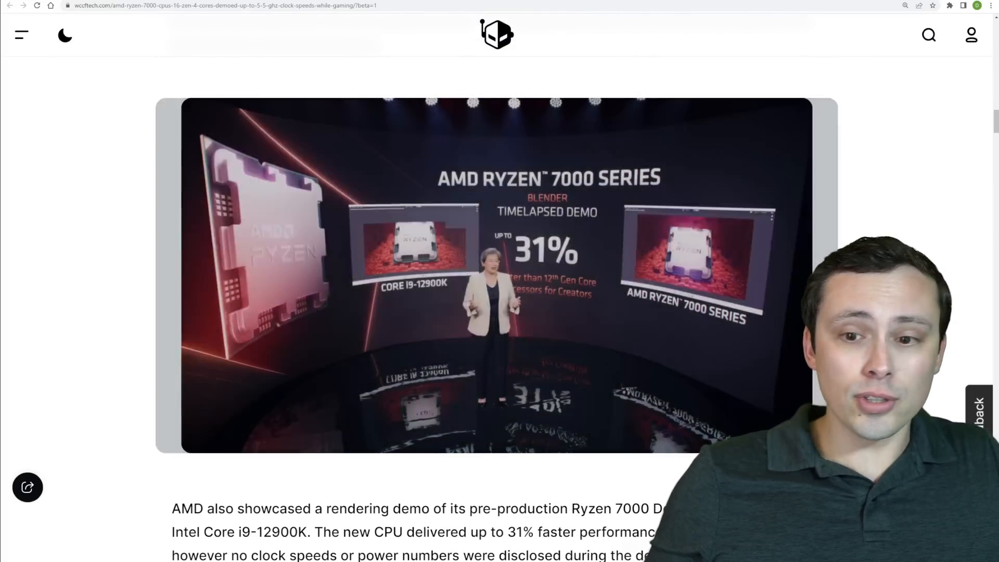
mouse_move(560, 271)
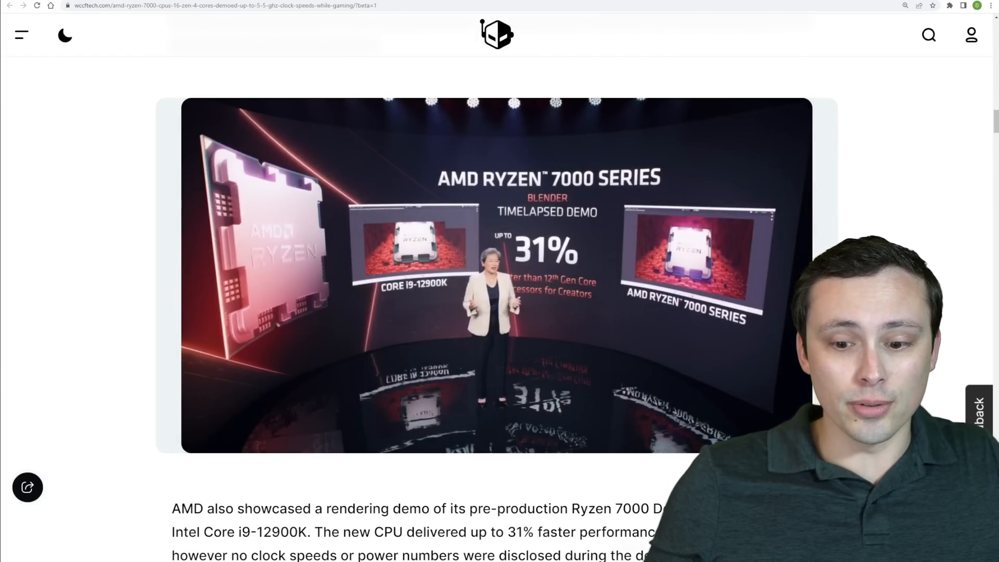
scroll("down", 3)
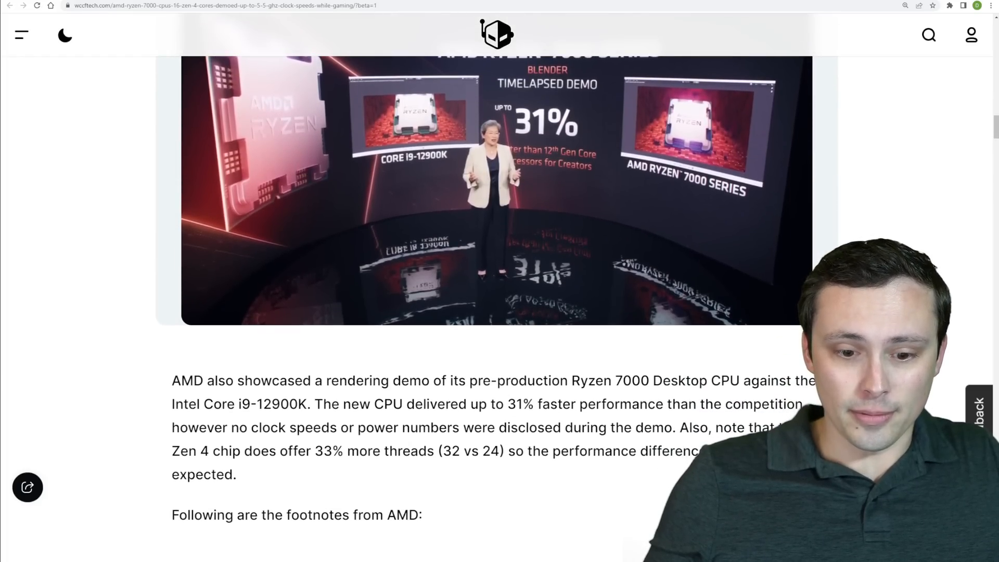
Step: Scroll through the Ryzen 7000 footnotes to the Corsair Voyager a1600 laptop story
scroll("down", 3)
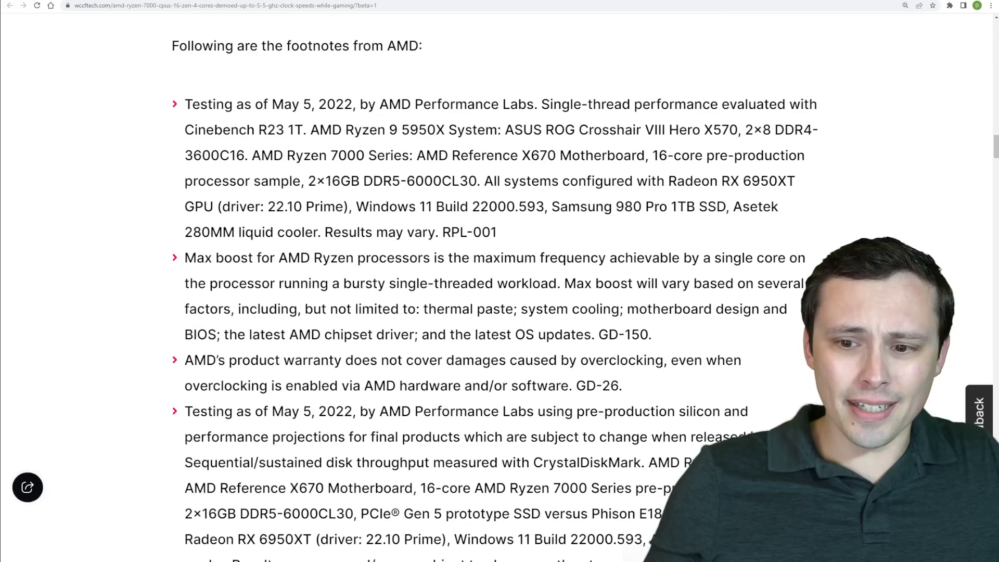
scroll("down", 3)
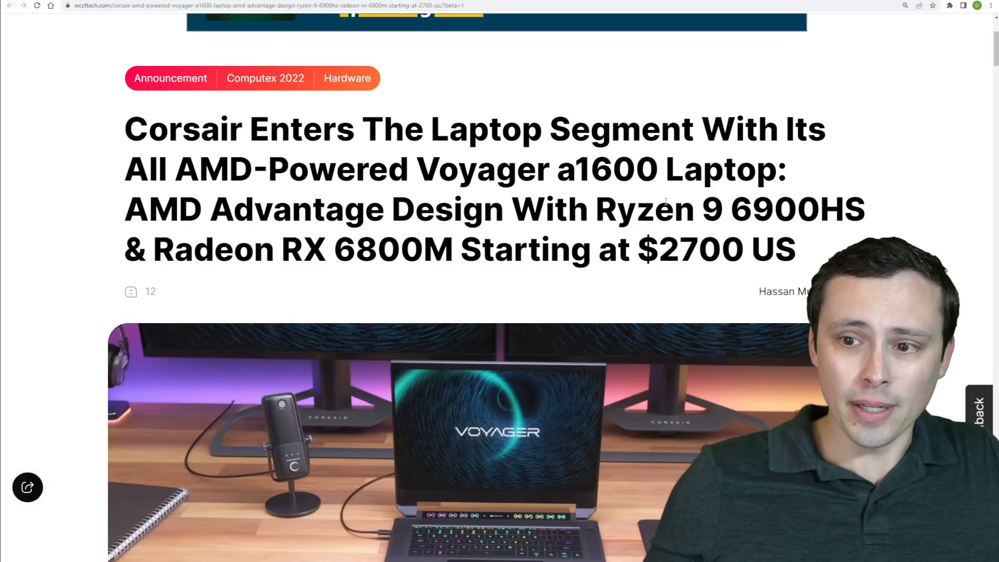
scroll("down", 3)
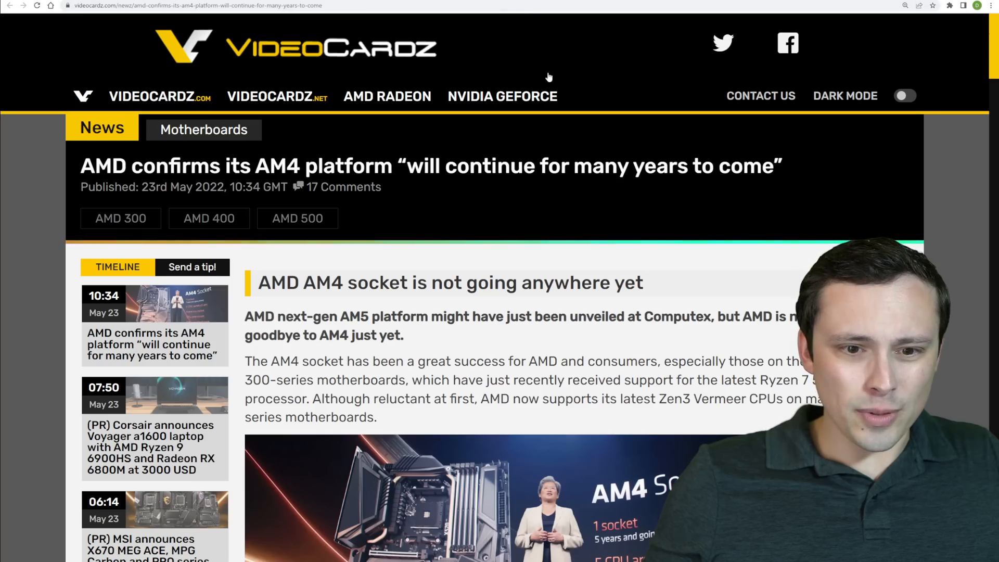
Step: Scroll down the videocardz AM4 longevity article before the wccftech AM5 chipset article appears
scroll("down", 3)
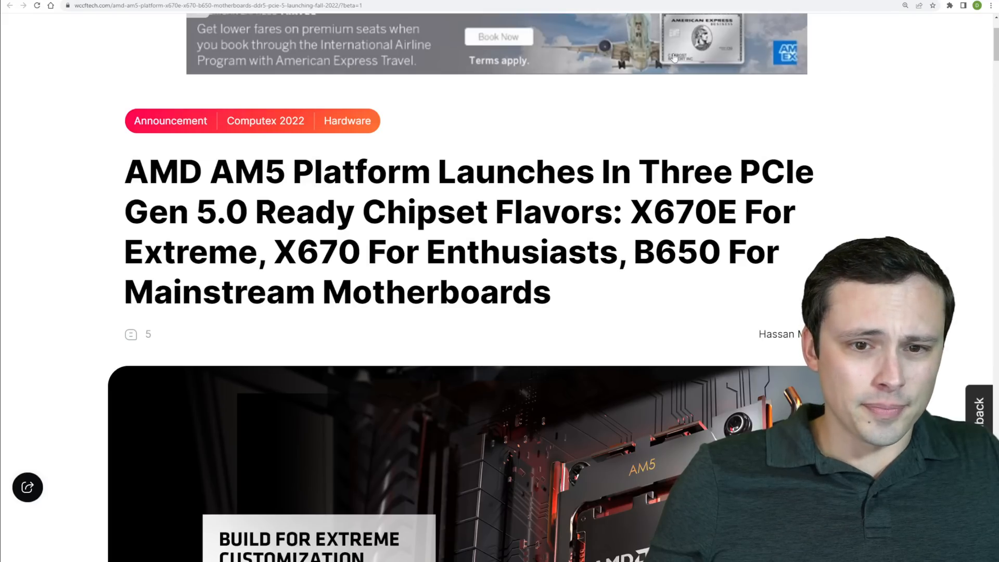
Step: Scroll down to the Ryzen 6000 'Mendocino' APU laptops article
scroll("down", 3)
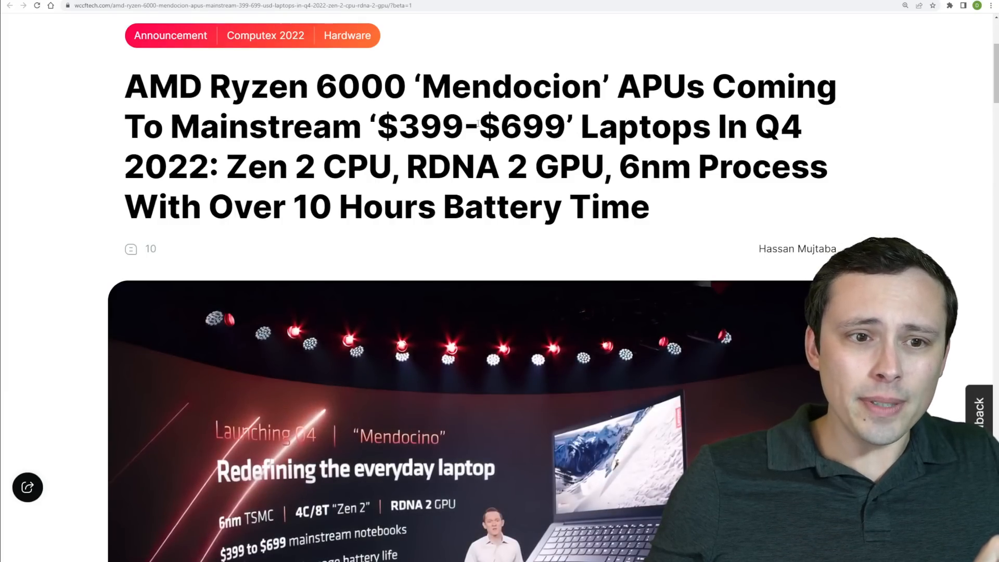
Step: Highlight the $399-$699 price range and 'RDNA 2 GPU' in the Mendocino headline, then clear the selection
left_click_drag(378, 126, 521, 126)
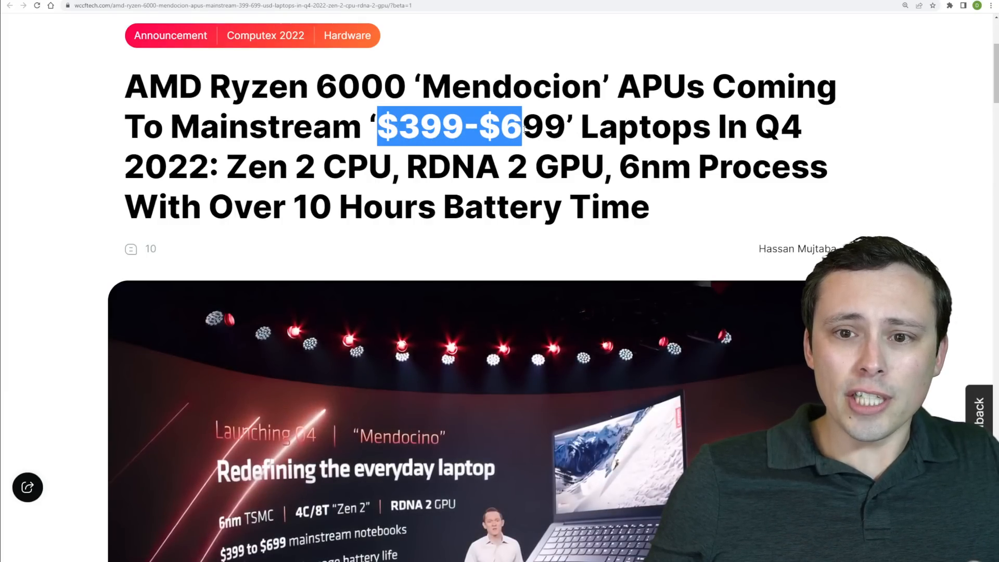
left_click_drag(522, 126, 573, 126)
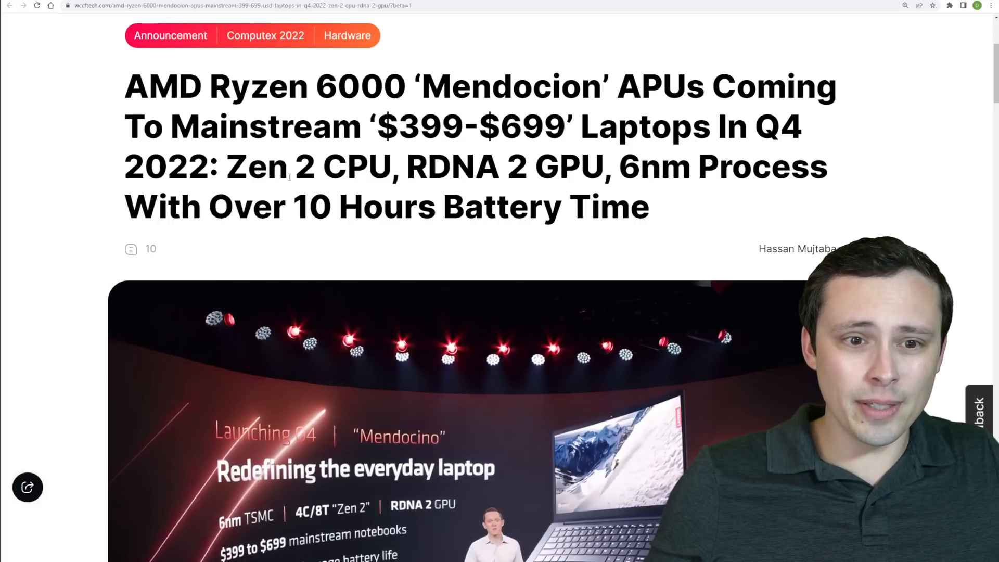
double_click(257, 167)
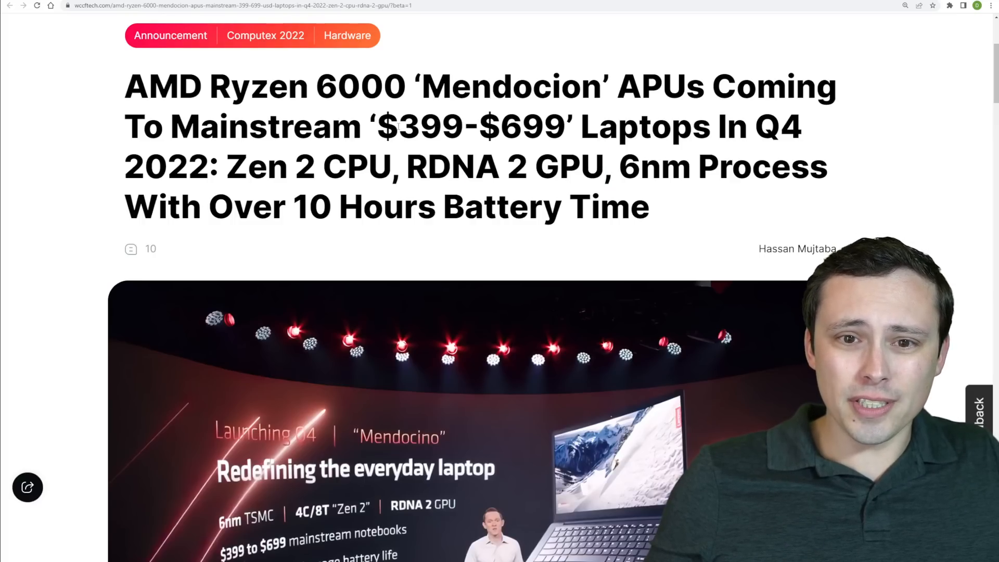
left_click_drag(399, 126, 563, 125)
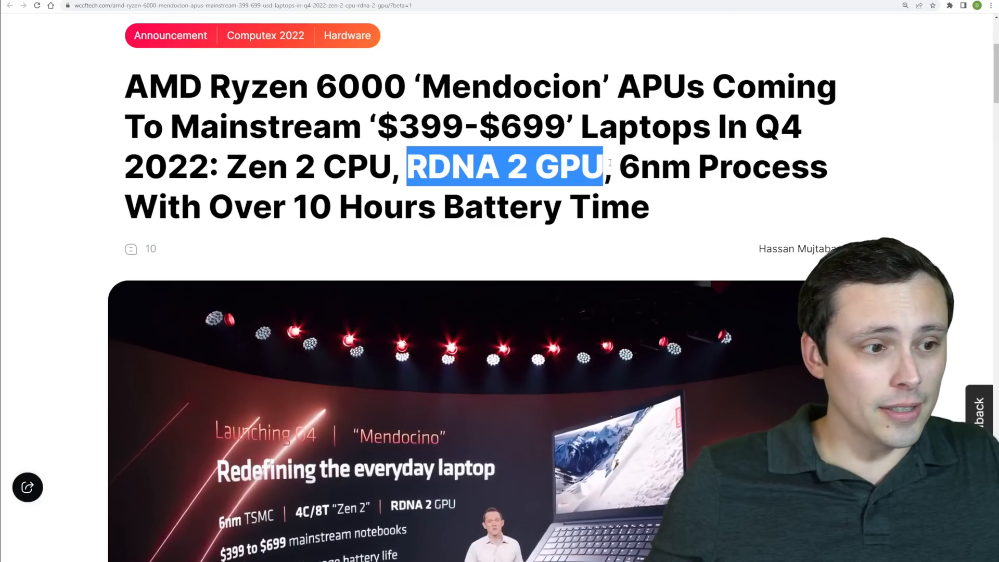
left_click(643, 152)
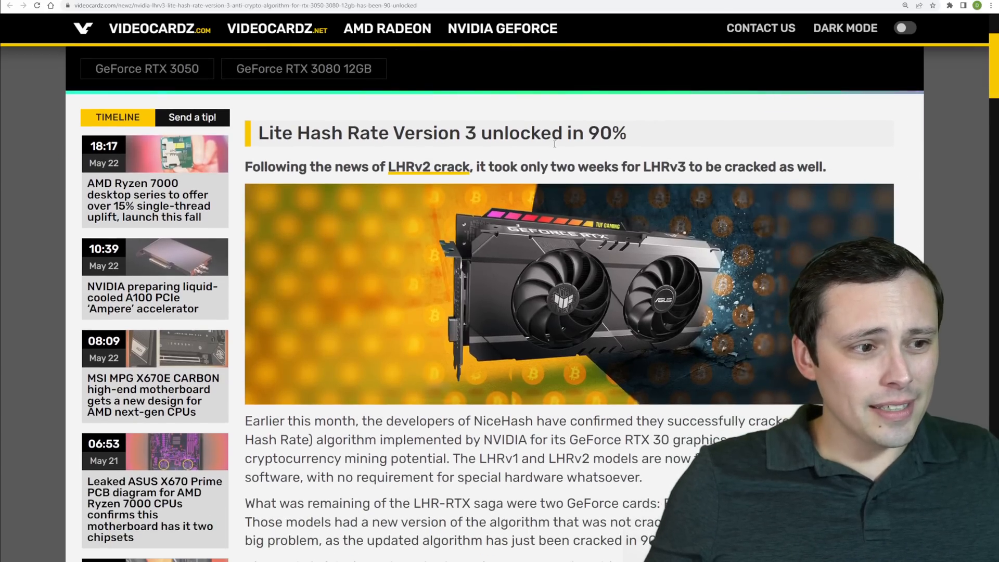
scroll("up", 3)
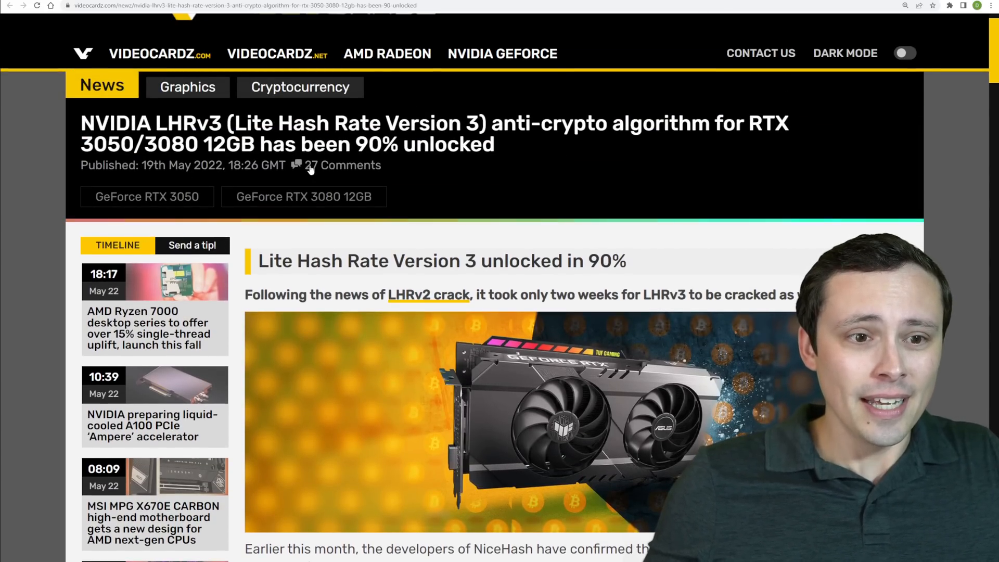
double_click(106, 145)
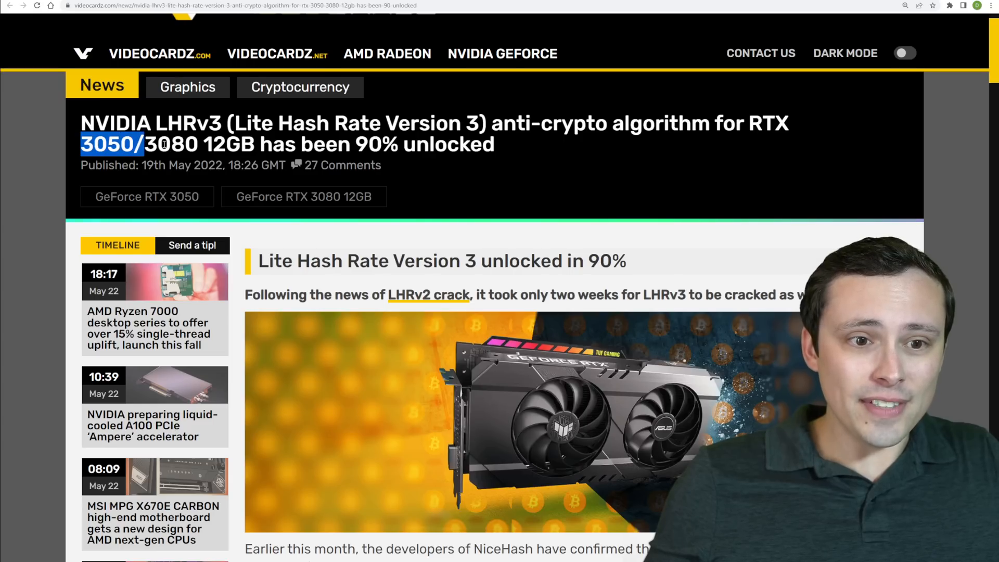